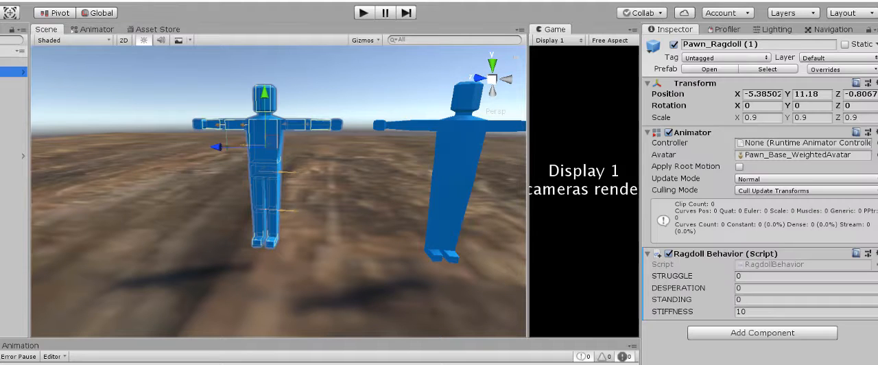
{"action": "mouse_move", "coordinate": [371, 58]}
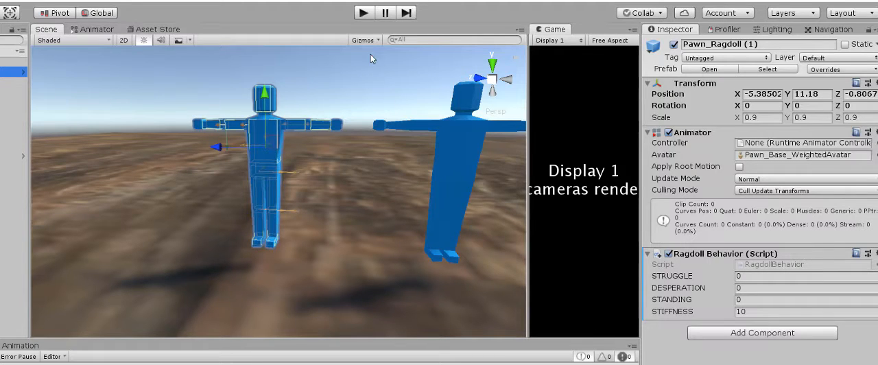
{"action": "mouse_move", "coordinate": [365, 11]}
{"action": "type", "text": "0"}
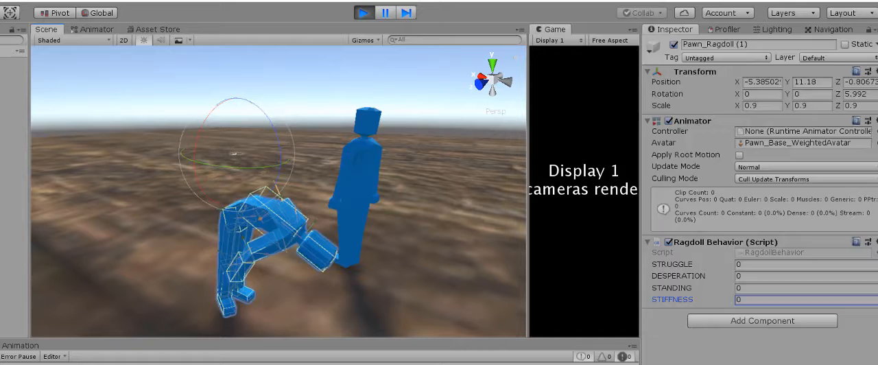
Step: Deselect the ragdoll in the Scene view, watch it collapse, then stop Play mode
{"action": "left_click", "coordinate": [364, 13]}
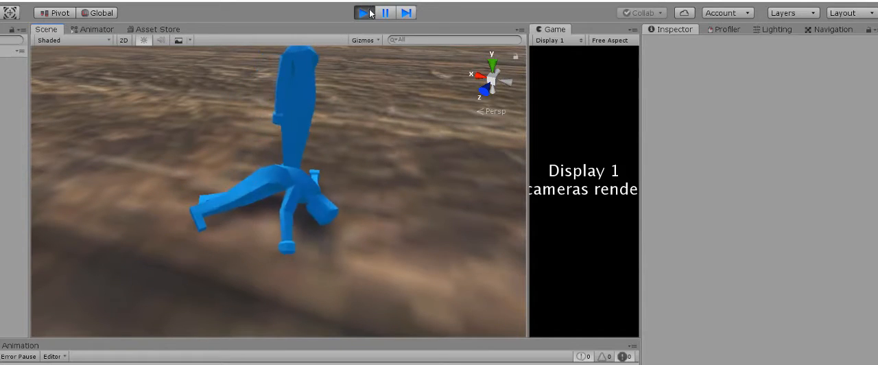
{"action": "left_click", "coordinate": [363, 12]}
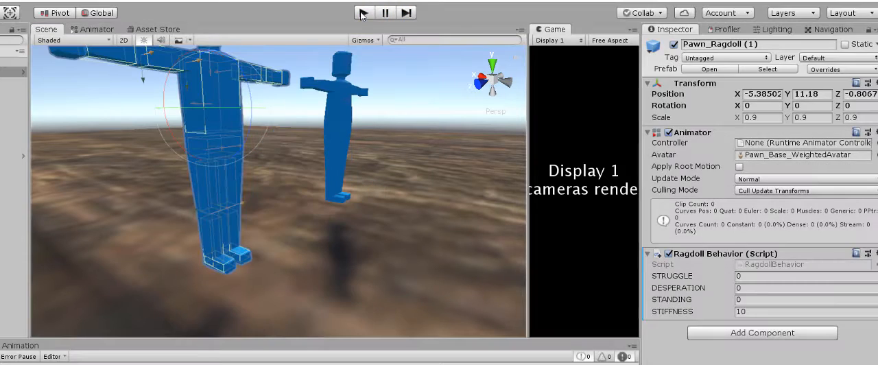
Step: Run a Play test, adjusting Desperation and Struggle values (2, 5) while the ragdoll moves
{"action": "left_click", "coordinate": [363, 14]}
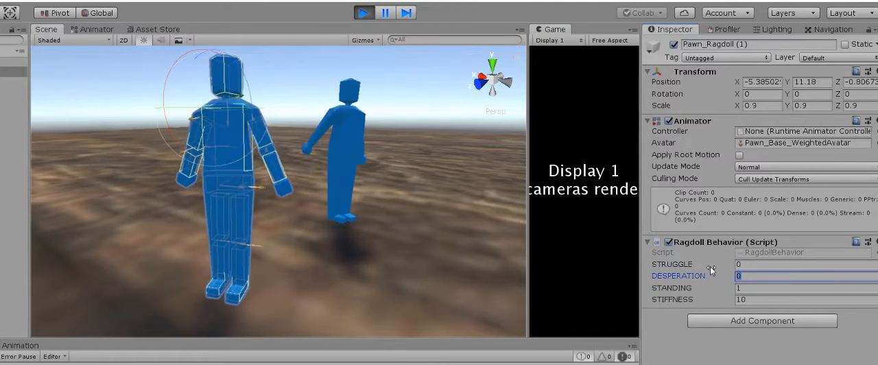
{"action": "type", "text": "2"}
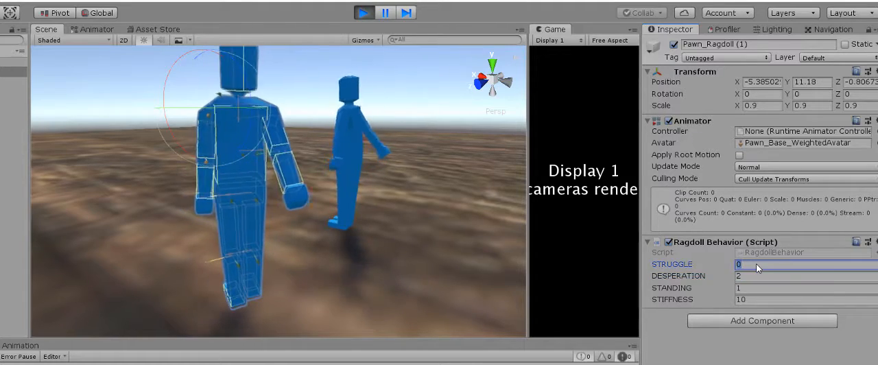
{"action": "type", "text": "5"}
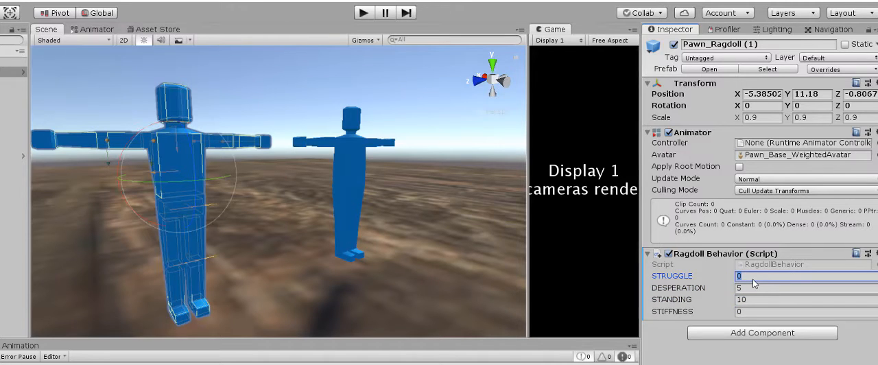
Step: Set Struggle and Desperation to 10 and start a new Play test
{"action": "type", "text": "10"}
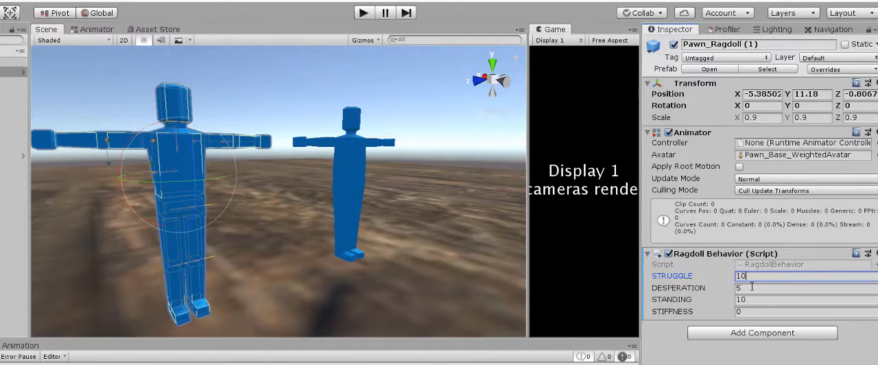
{"action": "left_click", "coordinate": [782, 288]}
{"action": "type", "text": "10"}
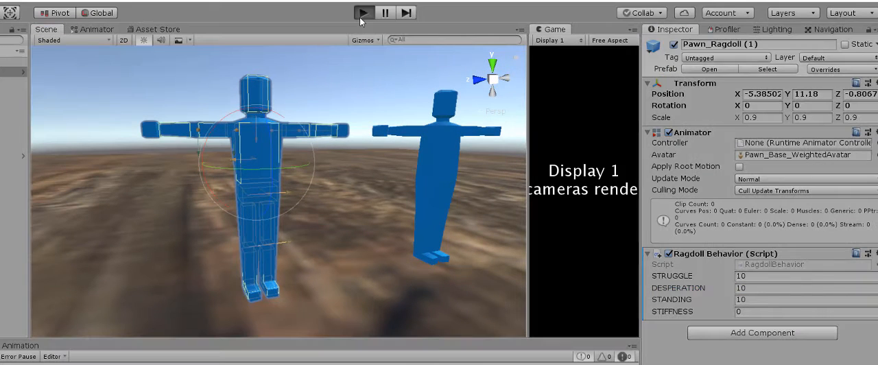
{"action": "left_click", "coordinate": [362, 12]}
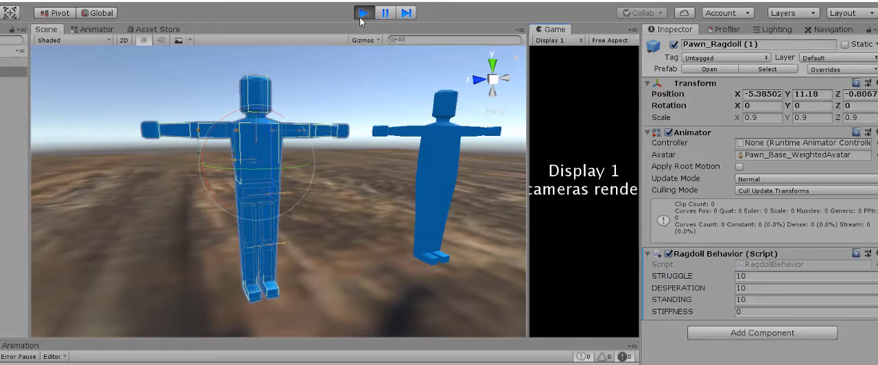